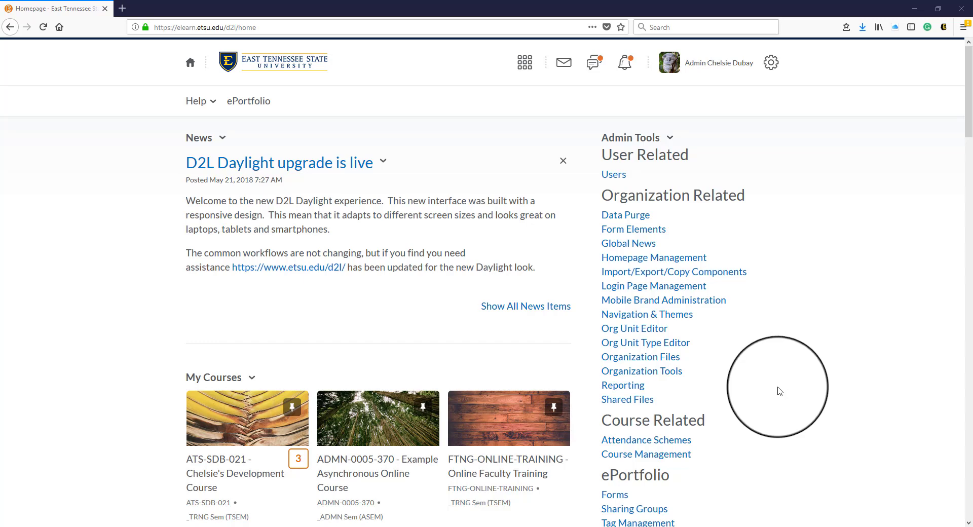
pyautogui.moveTo(219, 366)
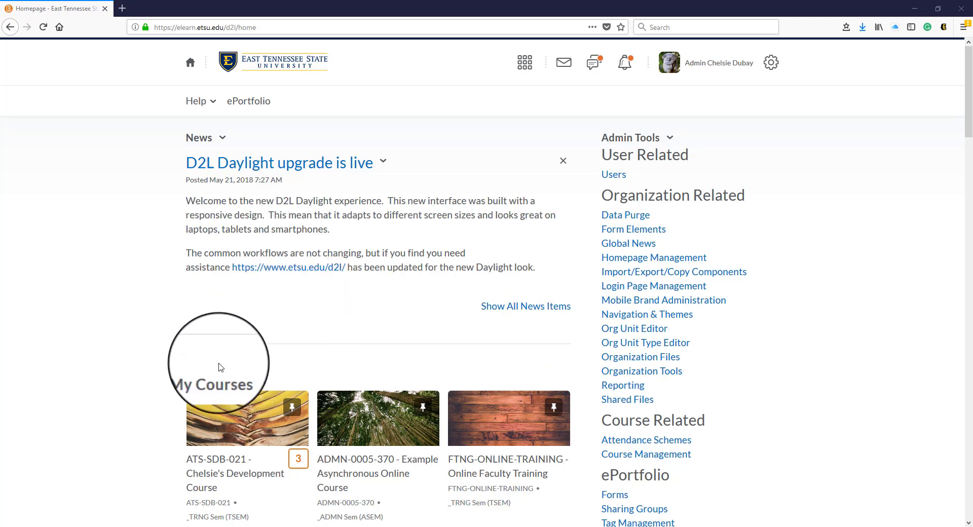
pyautogui.moveTo(524, 61)
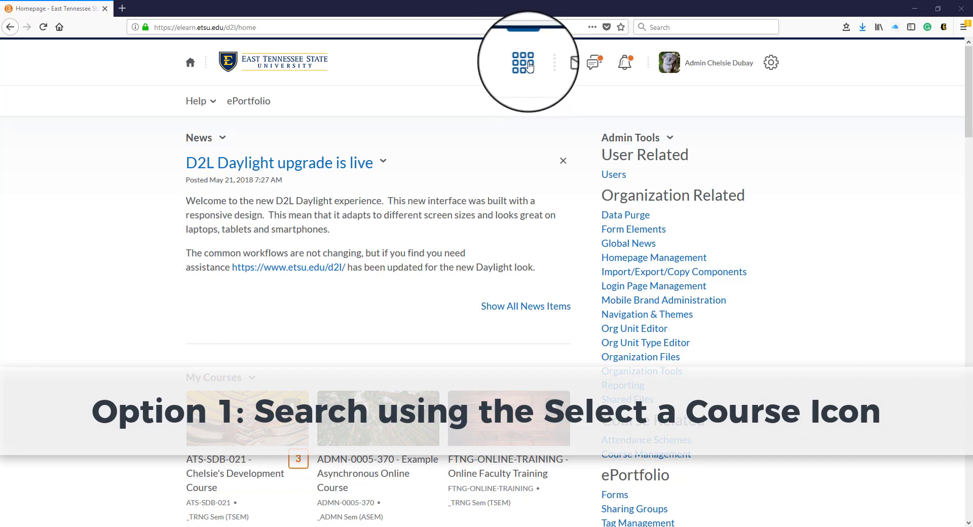
pyautogui.moveTo(523, 62)
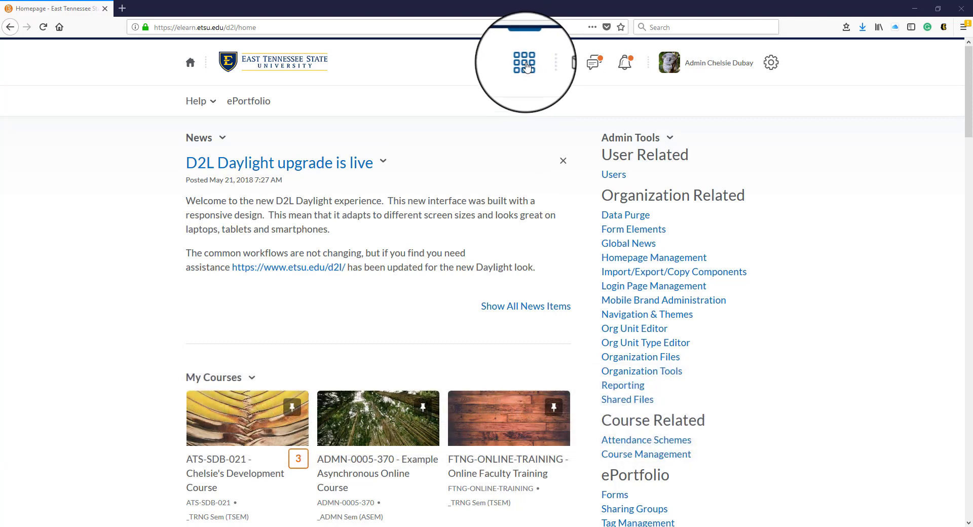
# Narrow the Select a Course picker to Online Faculty Training with a search for 'online training'.
pyautogui.click(524, 62)
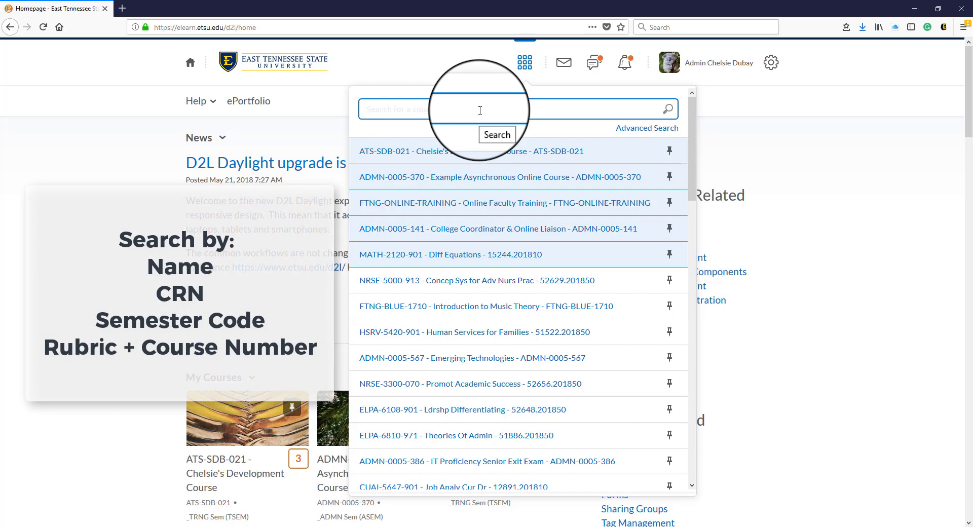
pyautogui.write('online training')
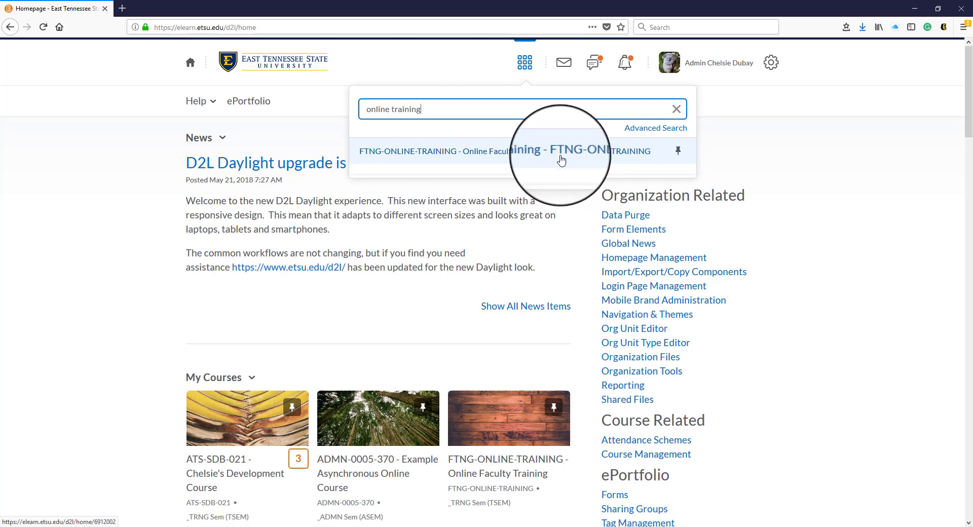
pyautogui.moveTo(633, 149)
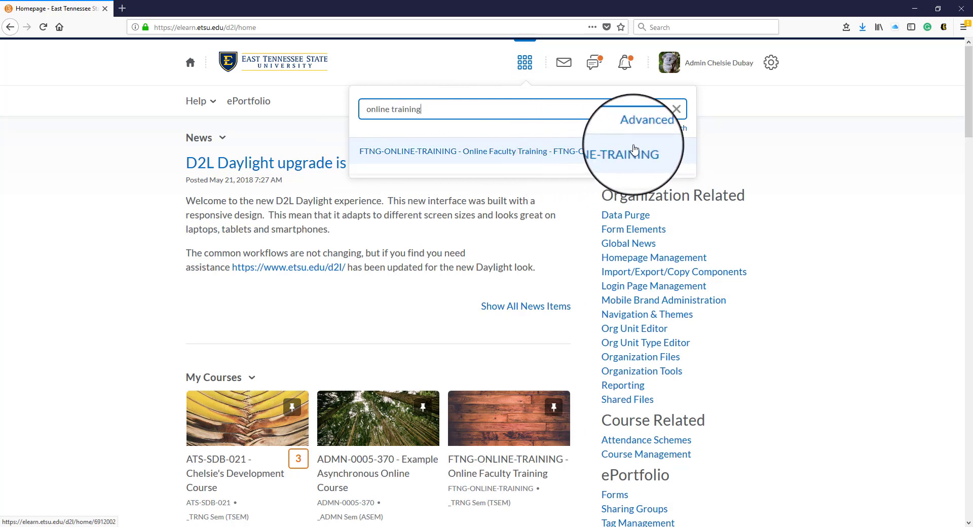
pyautogui.moveTo(675, 162)
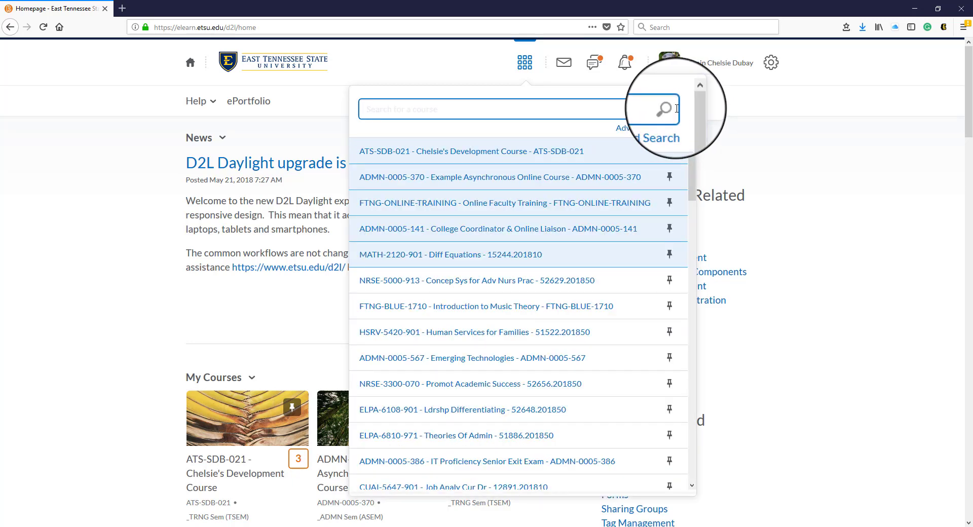
pyautogui.moveTo(523, 62)
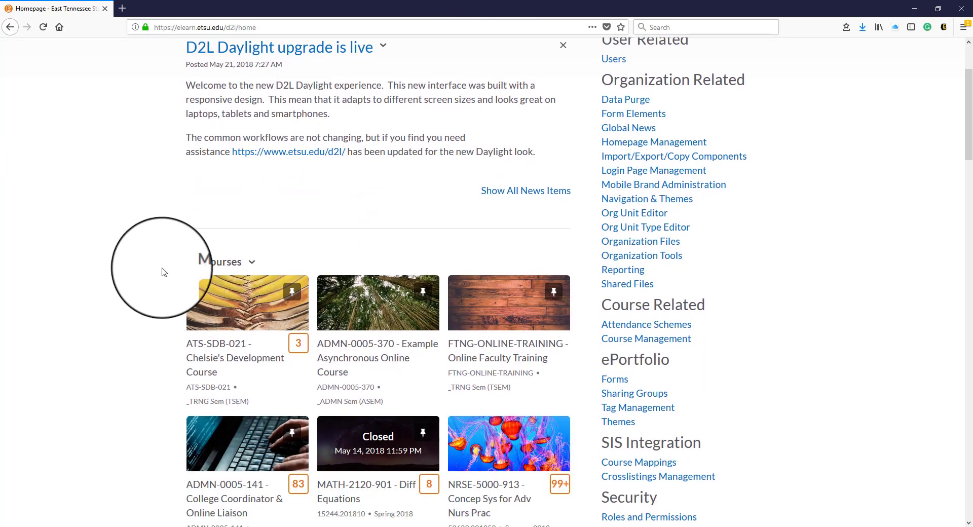
pyautogui.moveTo(205, 304)
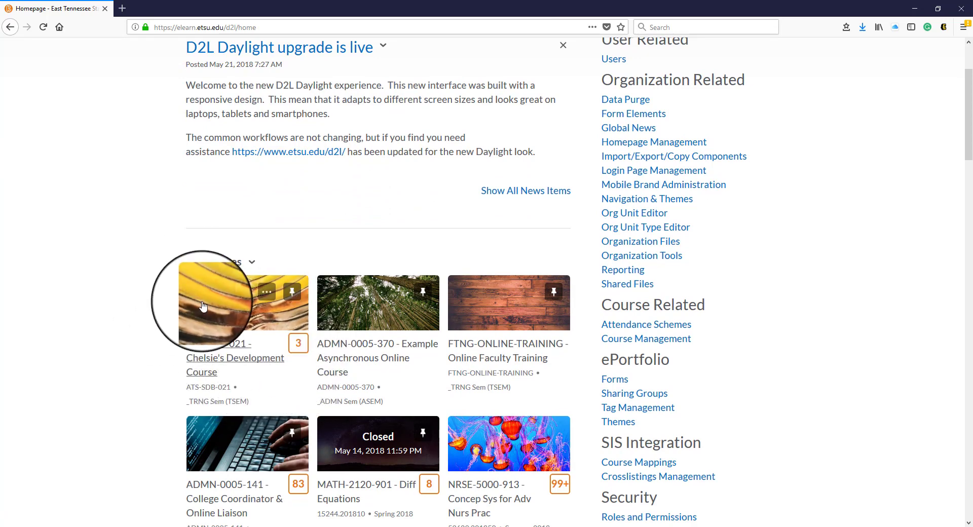
# Reach View All Courses (20+) at the bottom of My Courses and show the full tile list.
pyautogui.scroll(-3)
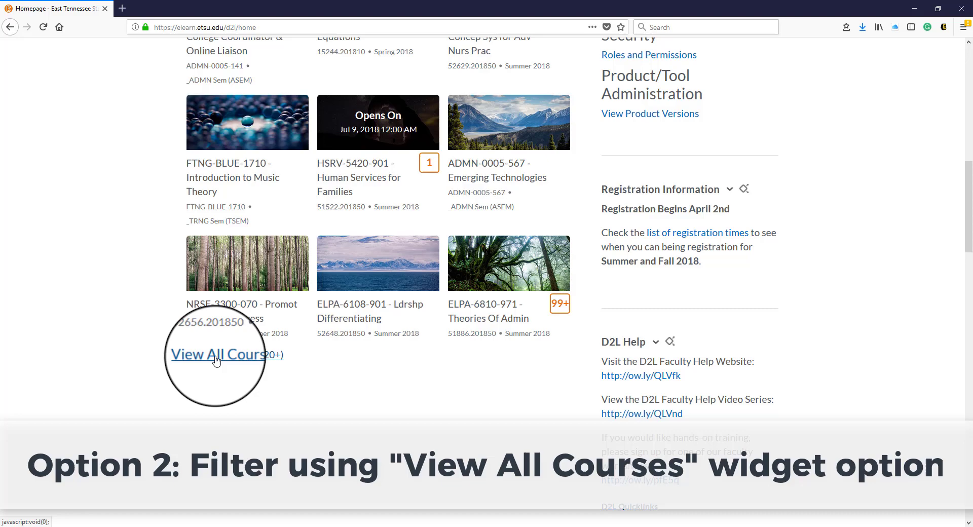
pyautogui.click(217, 354)
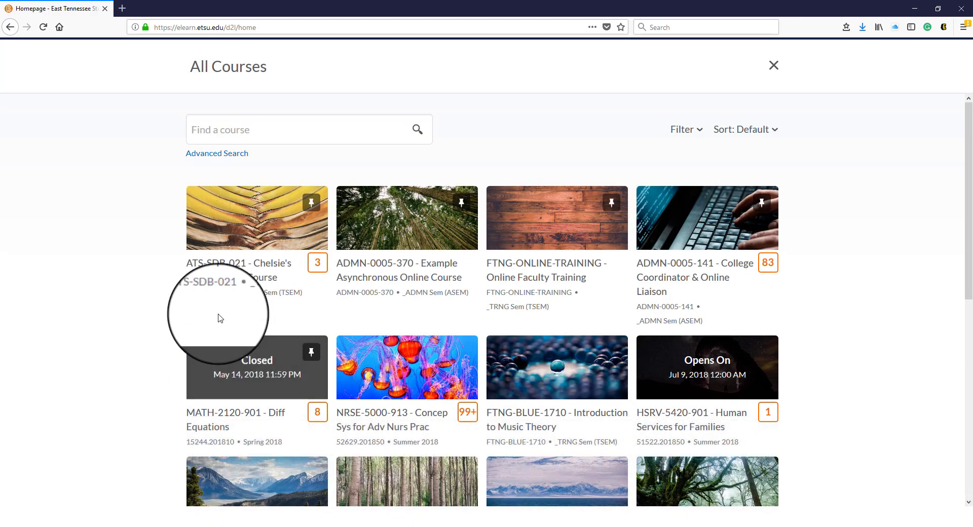
pyautogui.moveTo(685, 129)
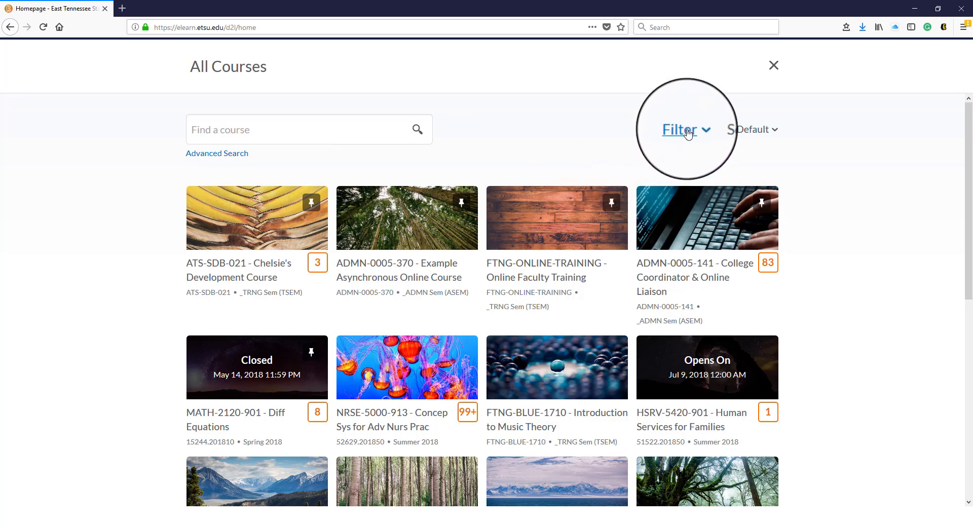
# Filter all courses by semester, try code 201850 which matches nothing, then clear the search.
pyautogui.click(682, 129)
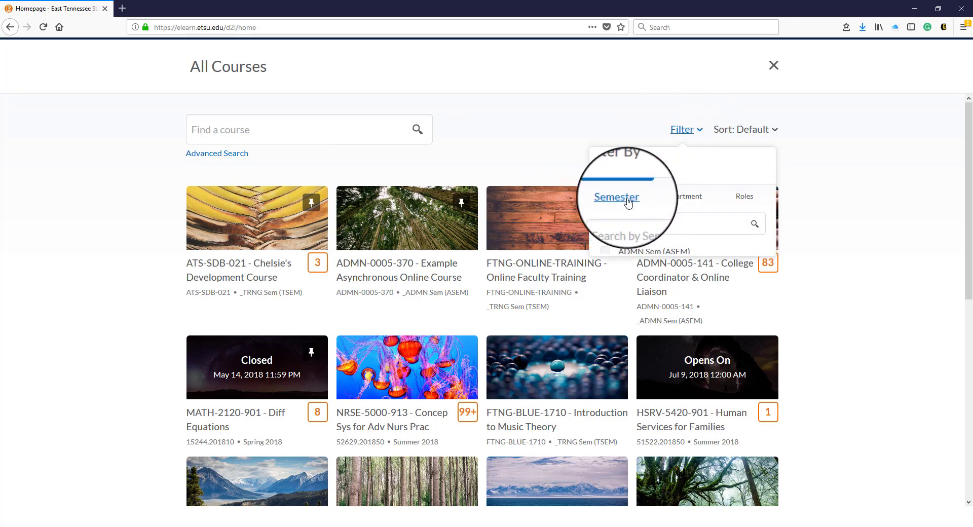
pyautogui.click(678, 197)
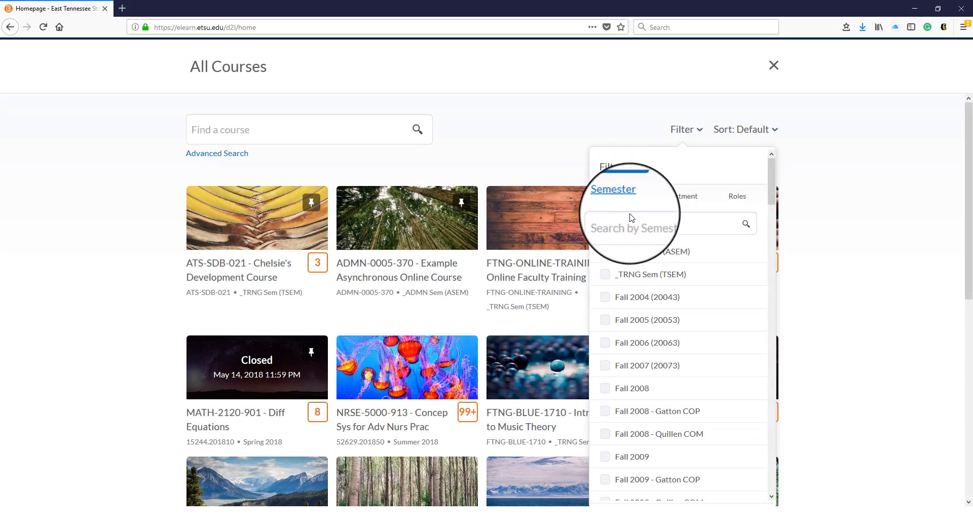
pyautogui.write('2018')
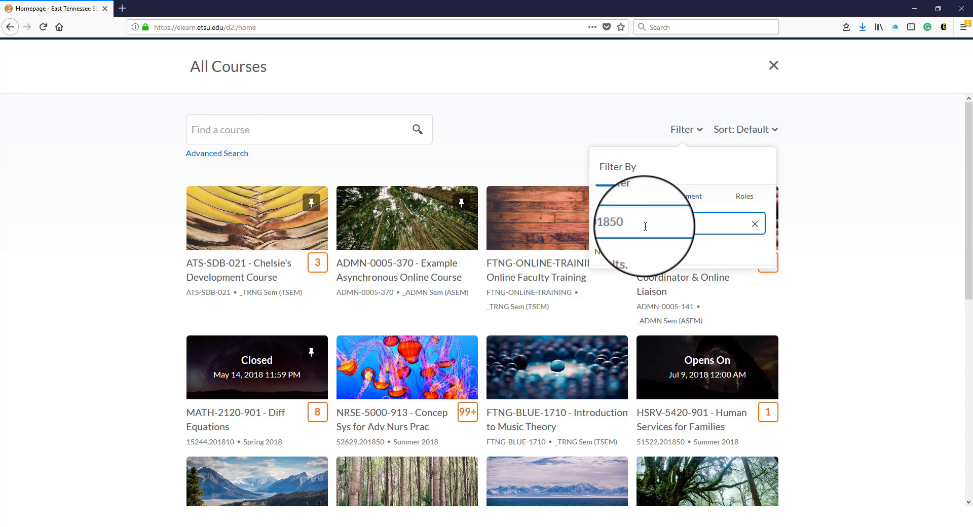
pyautogui.write('201850')
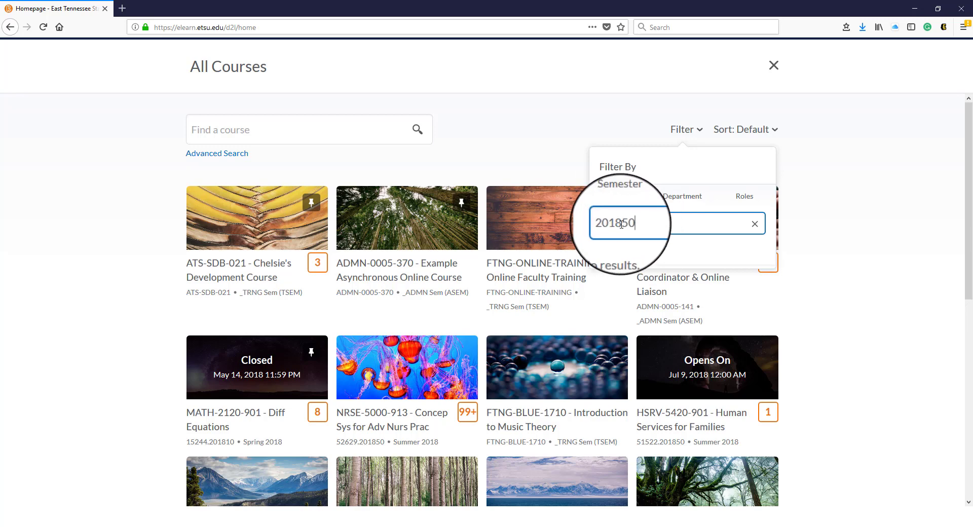
pyautogui.click(754, 223)
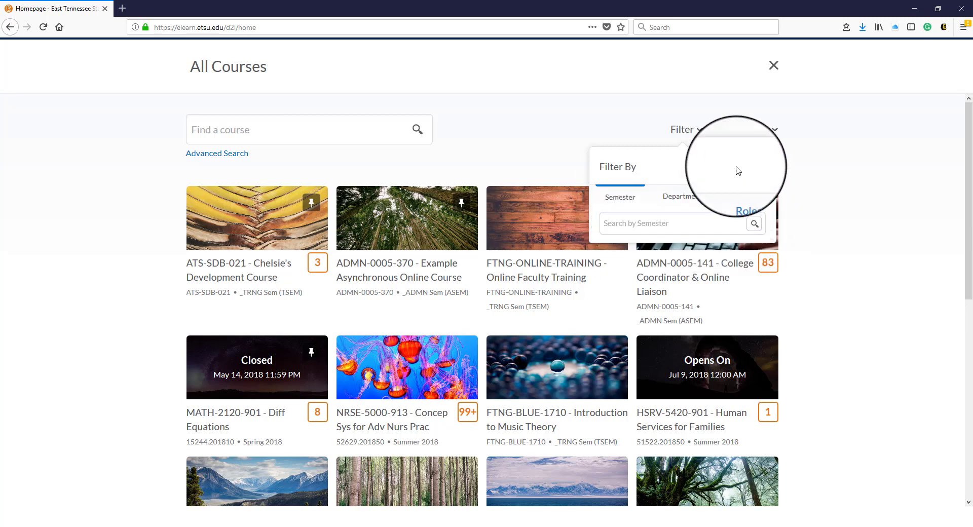
# Dismiss the Filter By panel and close All Courses to return to the homepage.
pyautogui.click(280, 129)
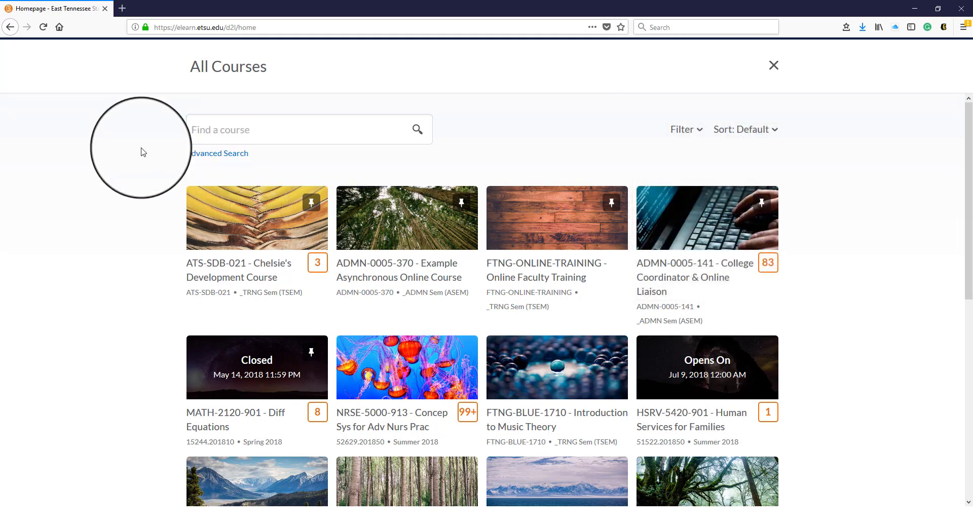
pyautogui.click(774, 64)
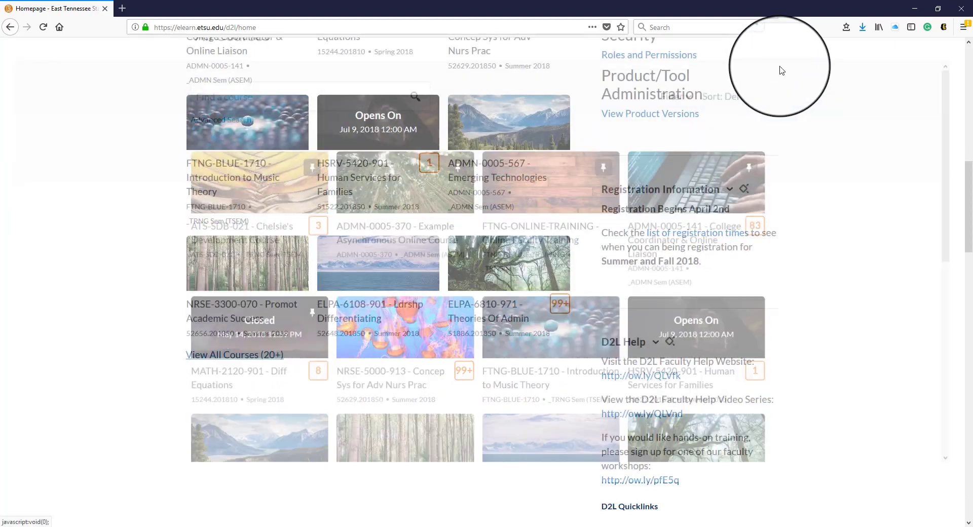
pyautogui.scroll(3)
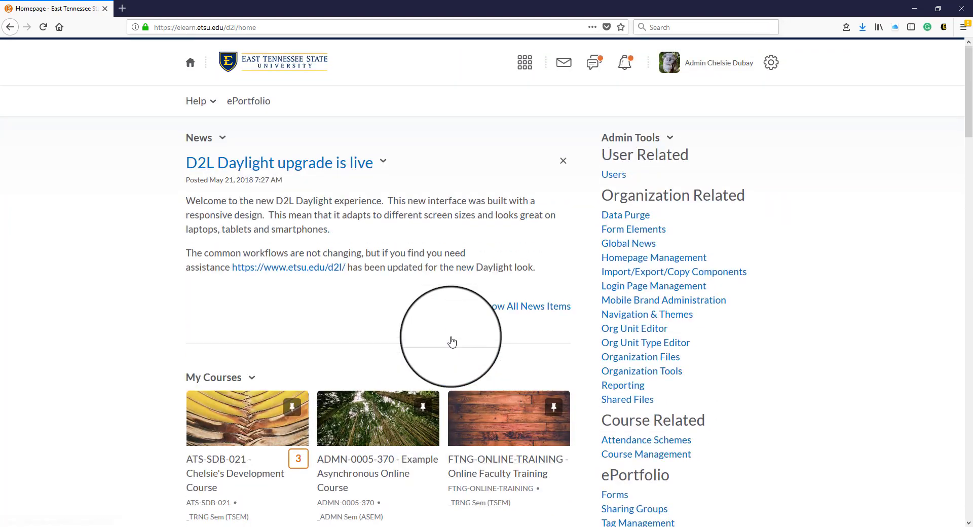